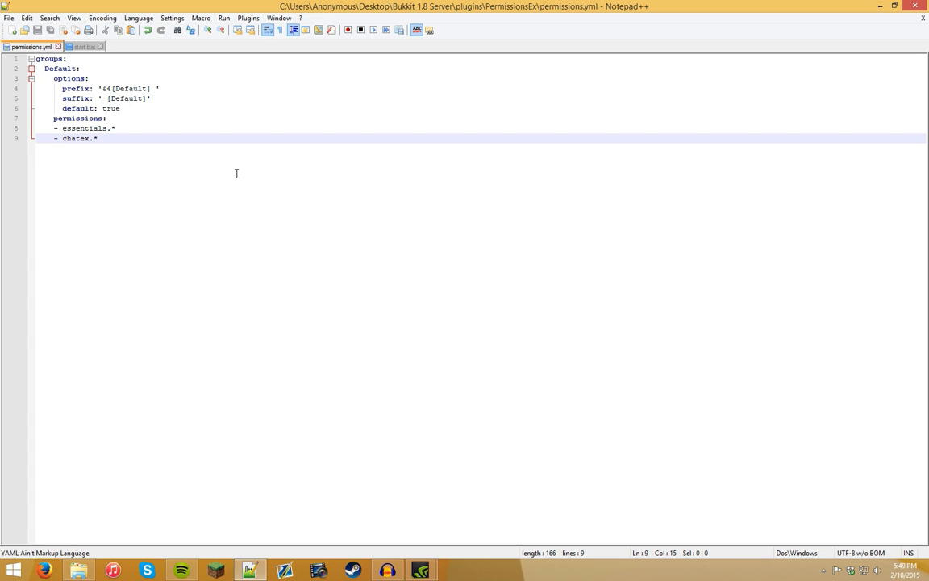
pyautogui.moveTo(223, 160)
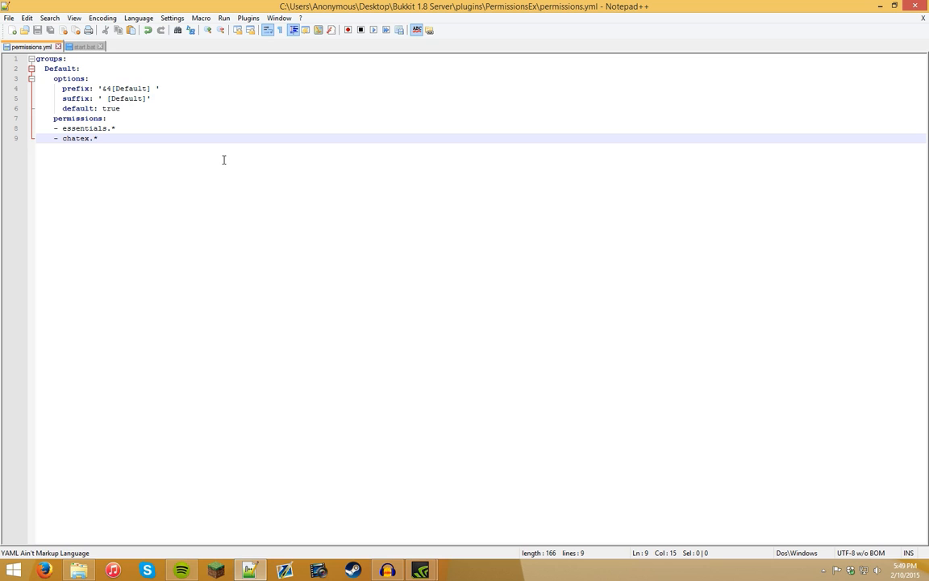
pyautogui.moveTo(210, 160)
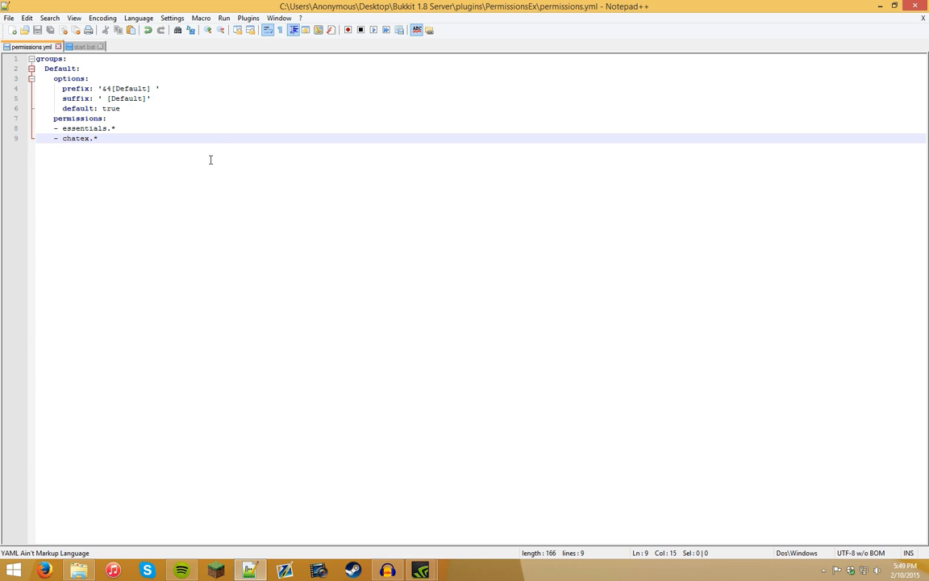
pyautogui.moveTo(81, 62)
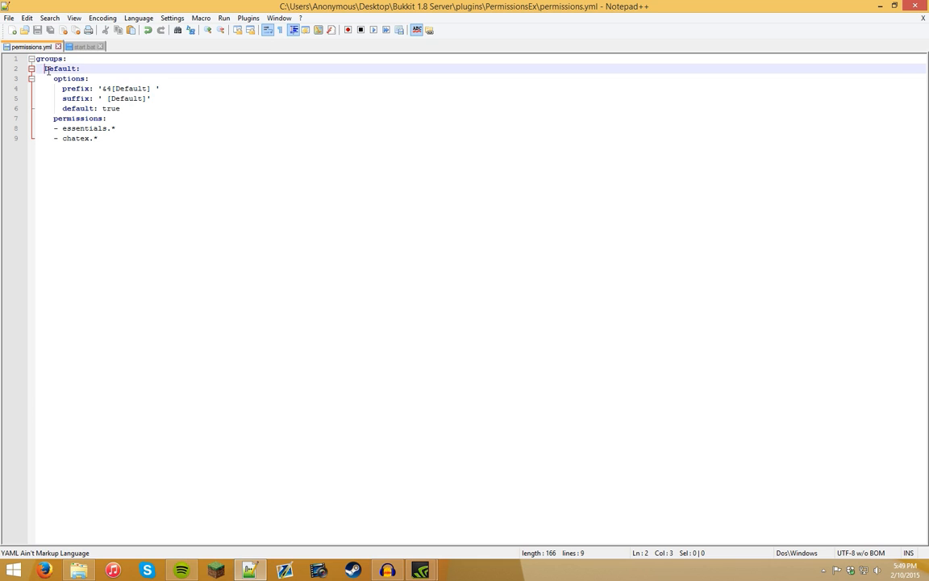
# Step: Re-indent the Default group's prefix line within the options block, leaving the file unsaved
pyautogui.doubleClick(61, 68)
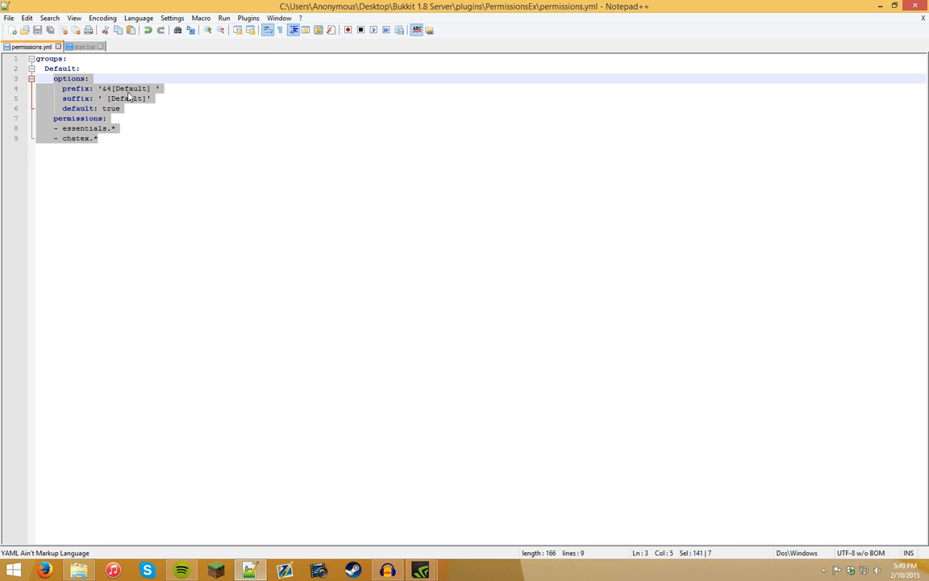
pyautogui.click(184, 139)
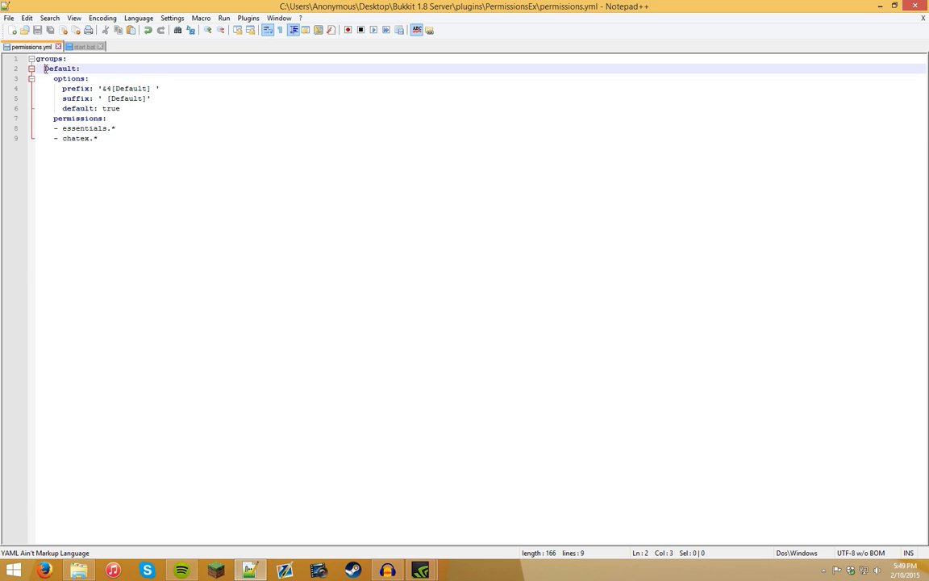
pyautogui.click(73, 78)
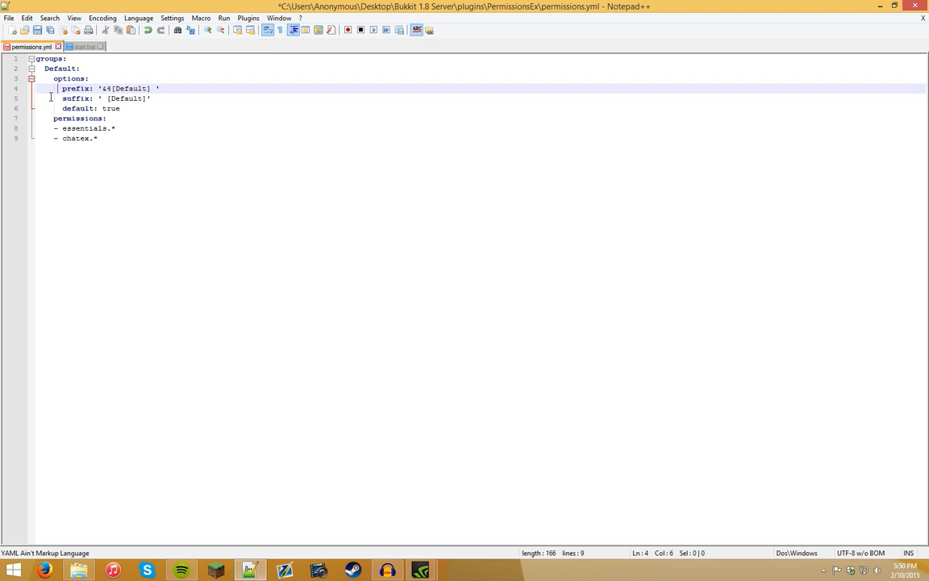
# Step: Align the options and essentials permission lines under Default and save permissions.yml
pyautogui.click(61, 68)
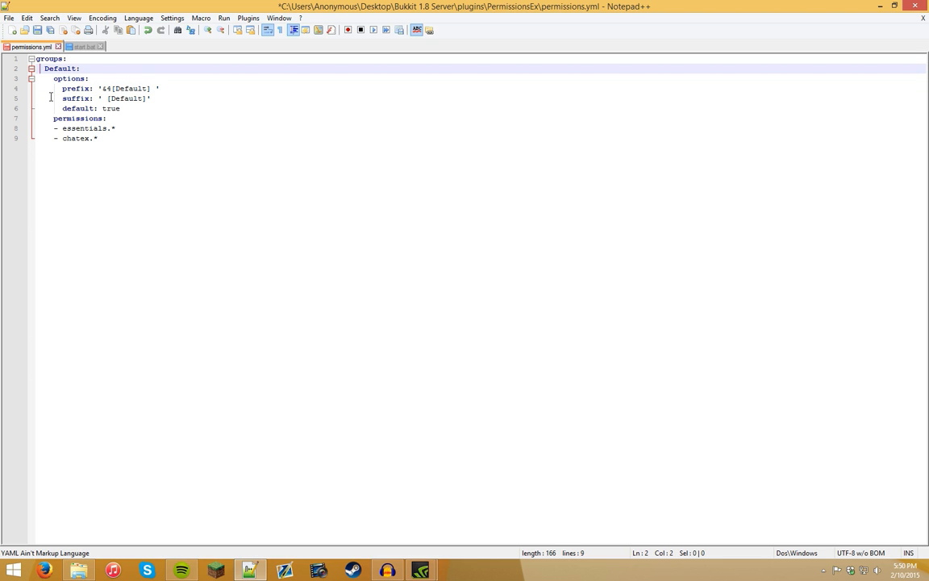
pyautogui.click(45, 68)
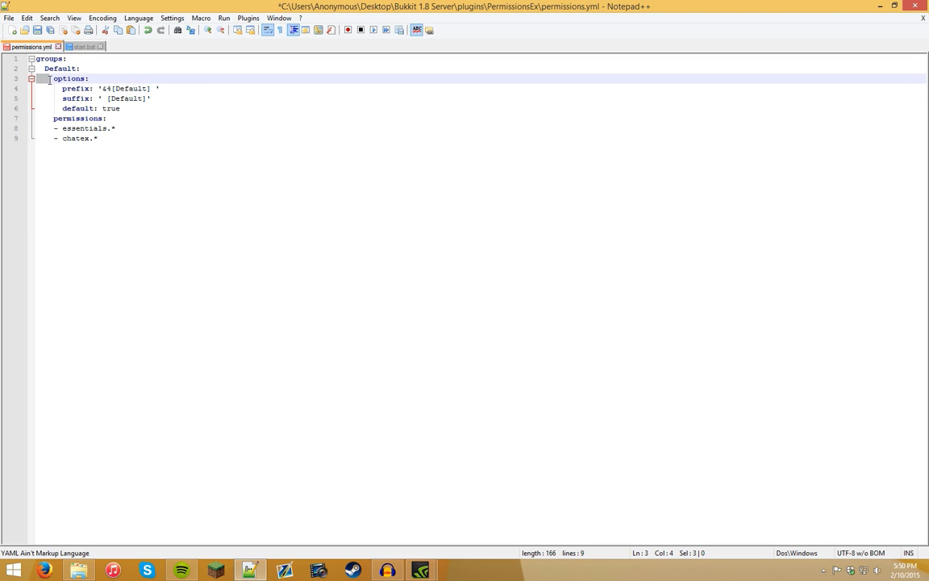
pyautogui.click(52, 78)
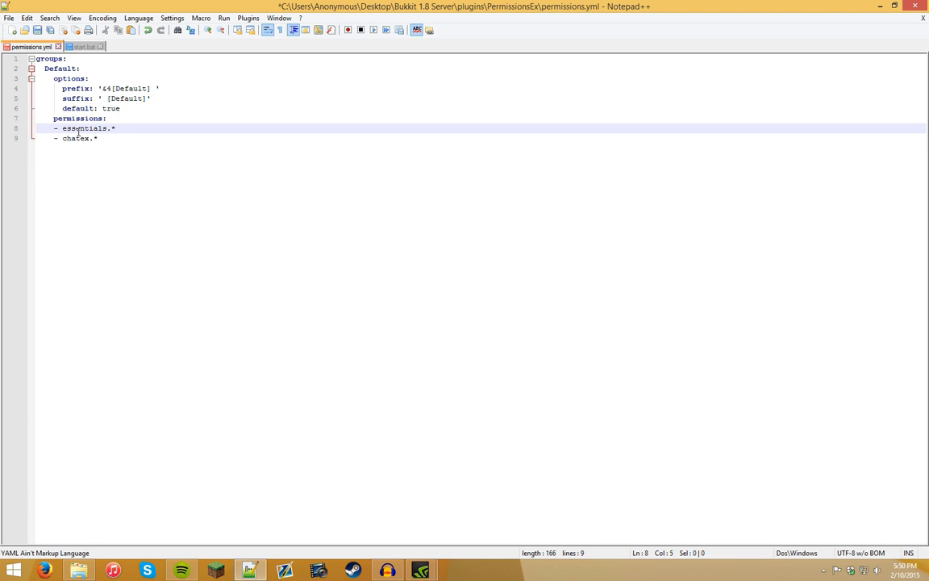
pyautogui.click(119, 129)
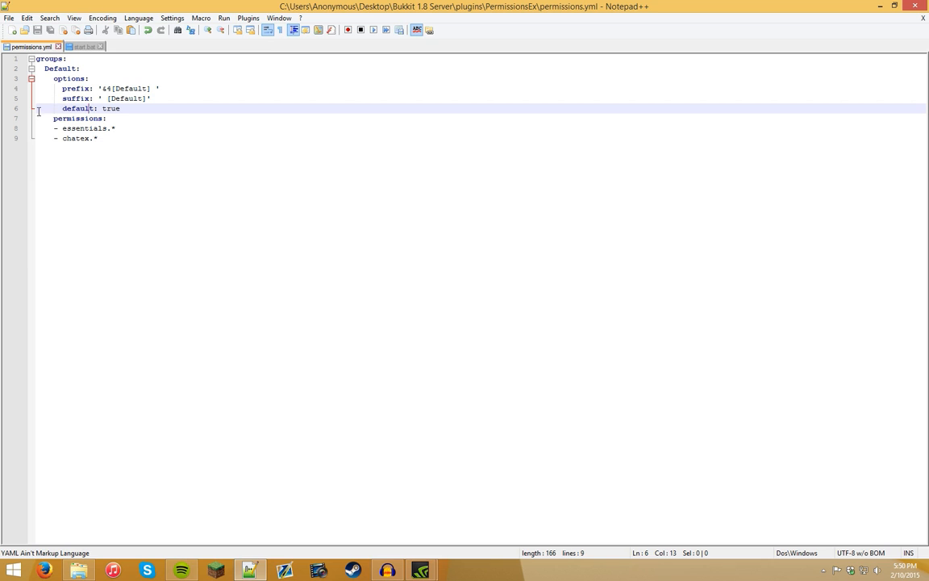
pyautogui.click(84, 87)
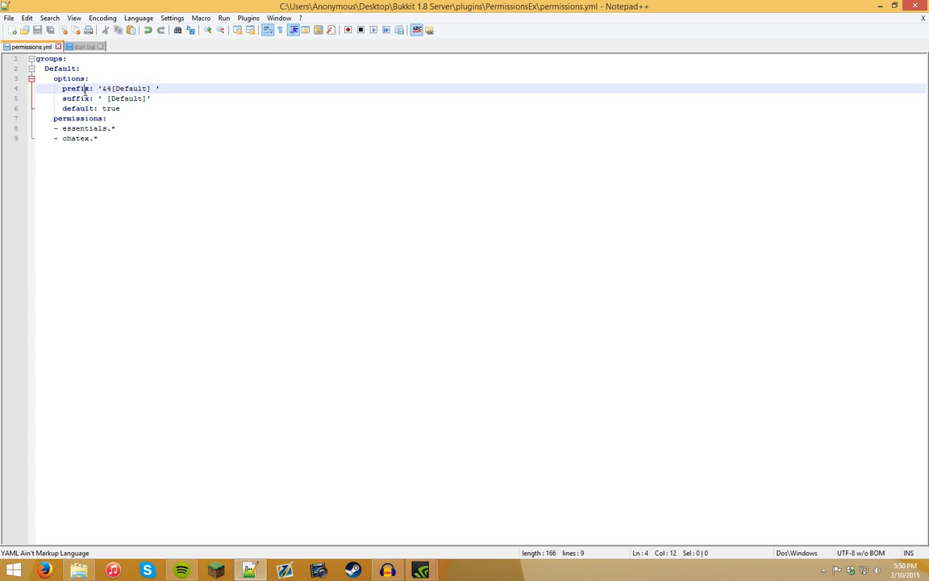
pyautogui.click(80, 99)
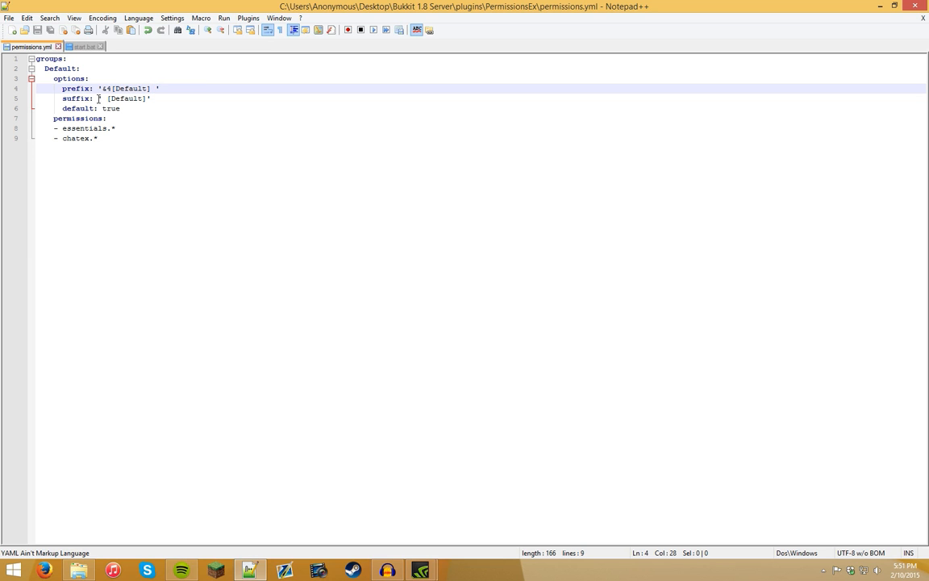
pyautogui.click(103, 99)
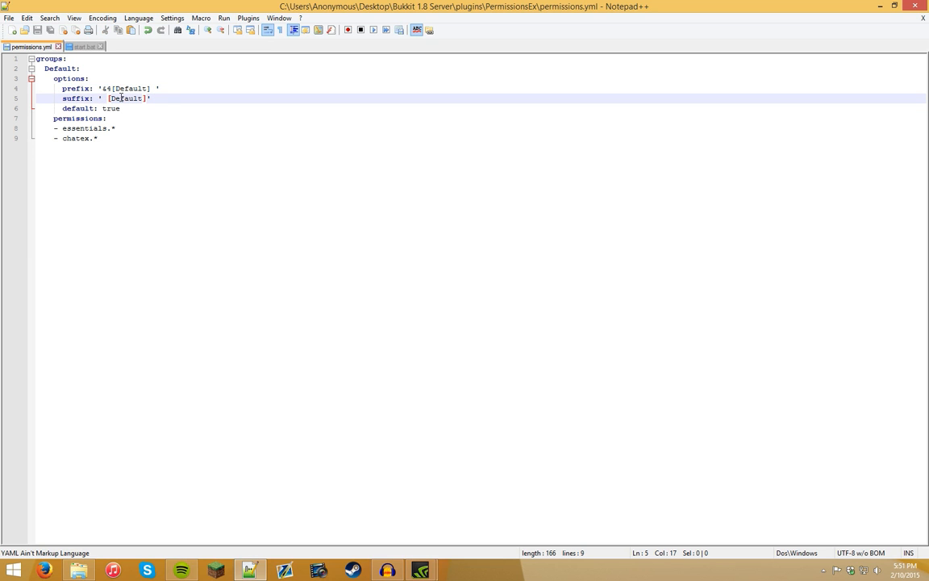
pyautogui.write('DaAwesome')
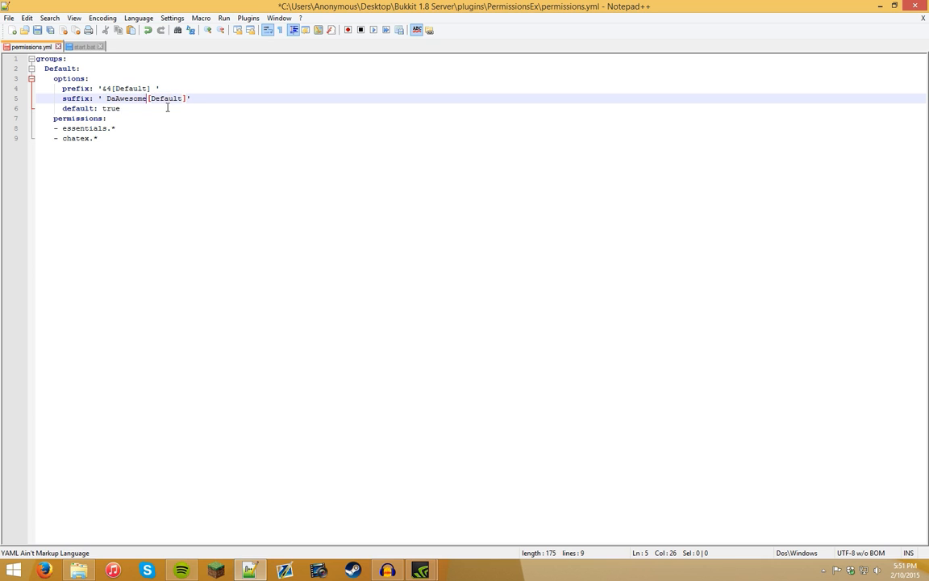
pyautogui.write('Pwne')
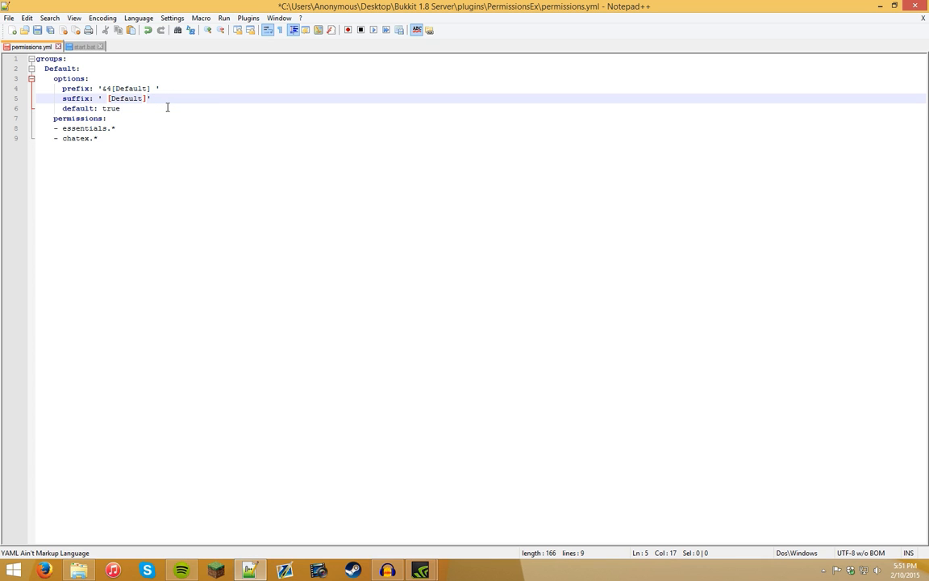
pyautogui.click(109, 108)
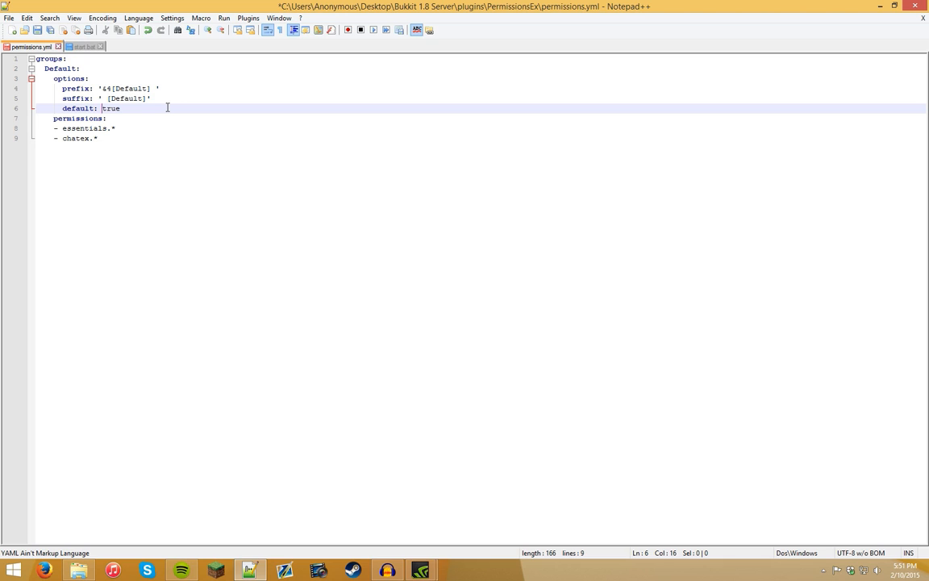
pyautogui.click(97, 139)
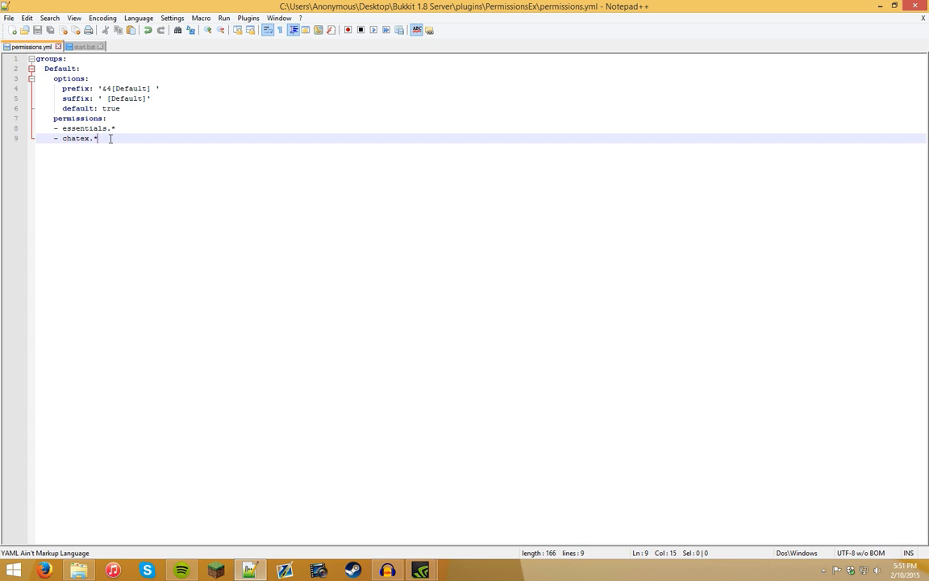
pyautogui.moveTo(158, 207)
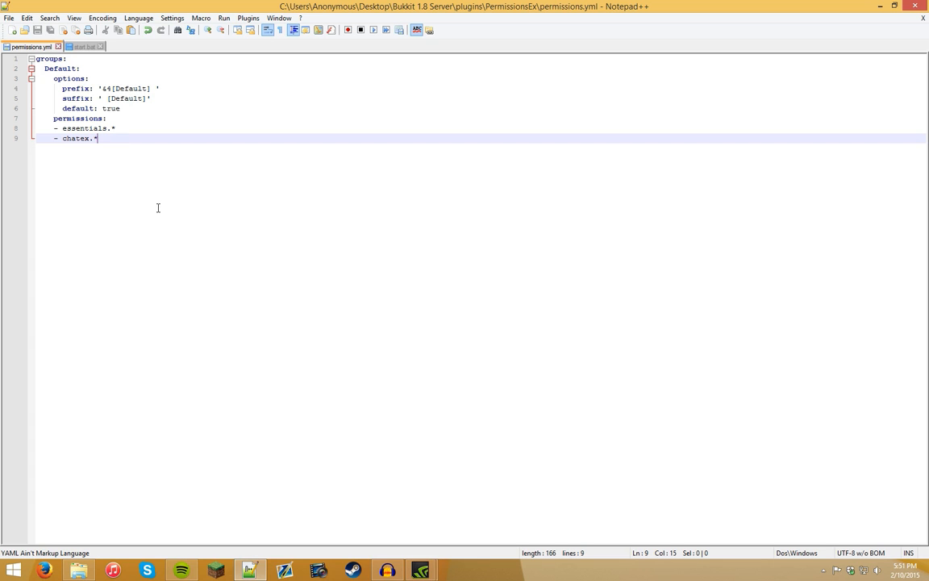
pyautogui.moveTo(156, 194)
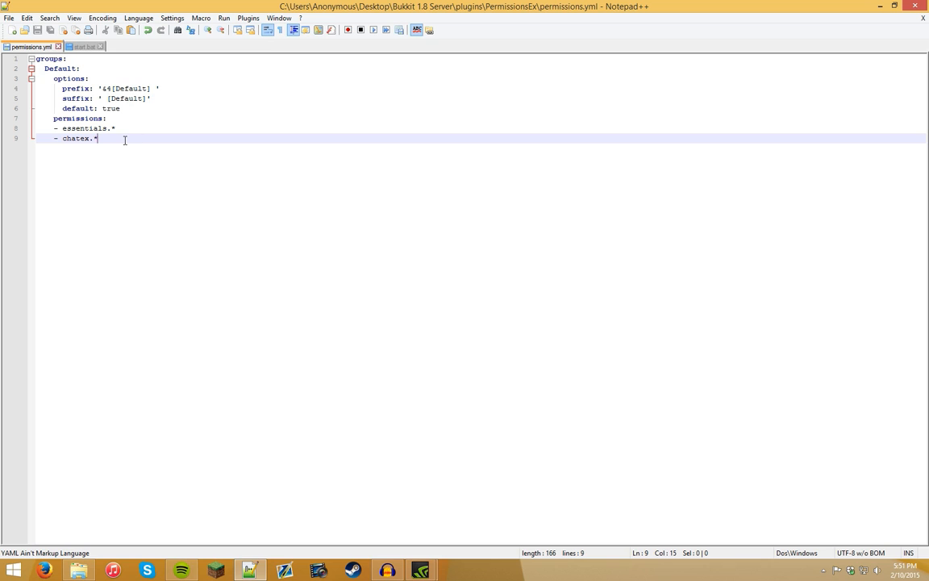
pyautogui.doubleClick(77, 139)
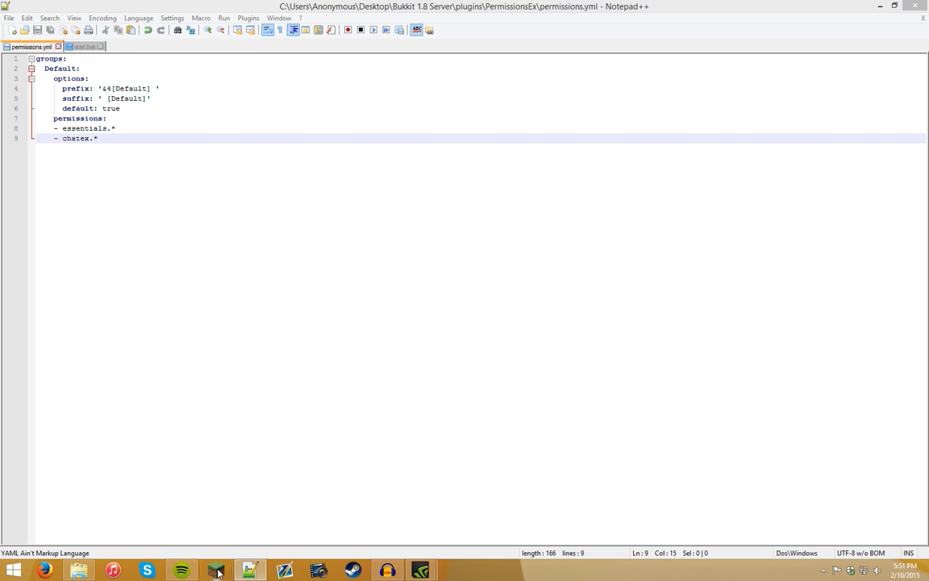
pyautogui.click(216, 571)
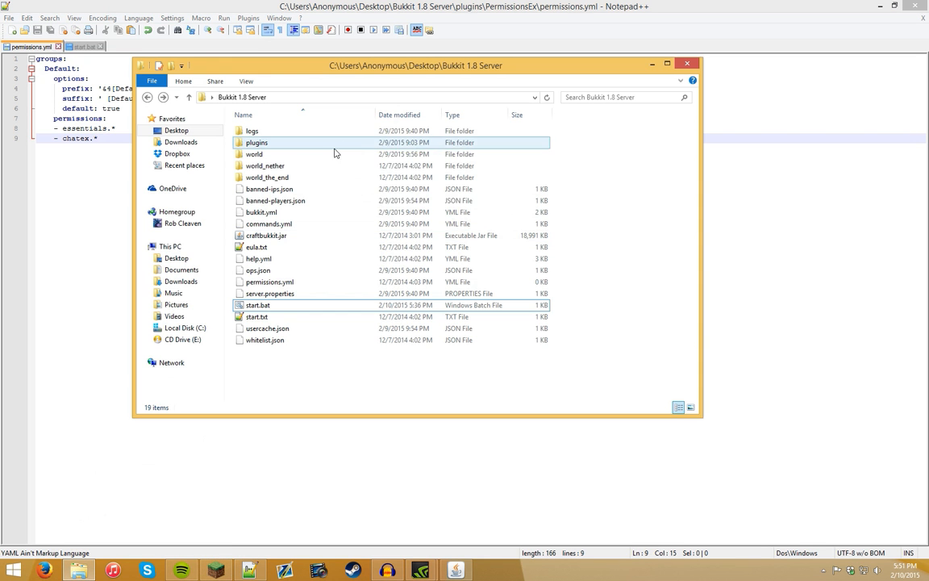
pyautogui.press('ctrl+a')
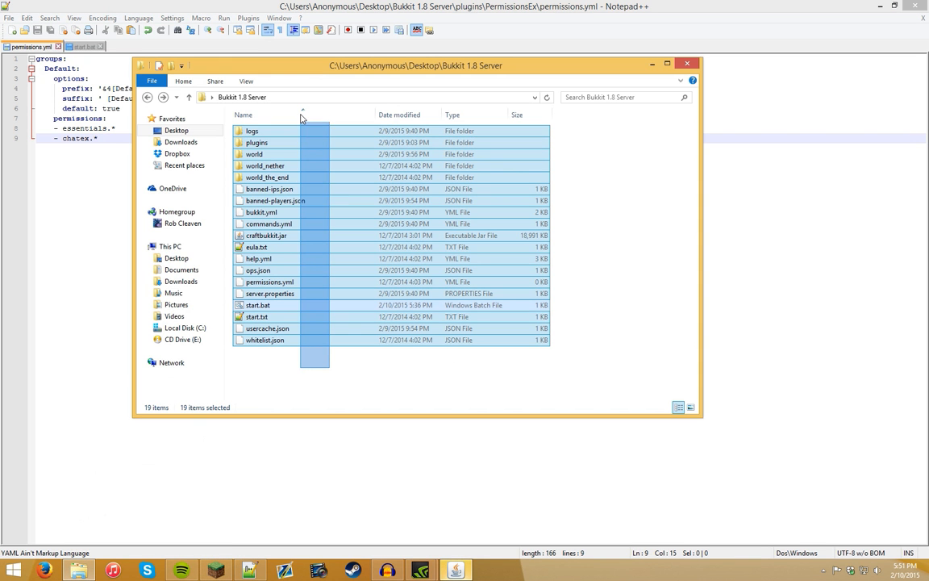
pyautogui.doubleClick(255, 155)
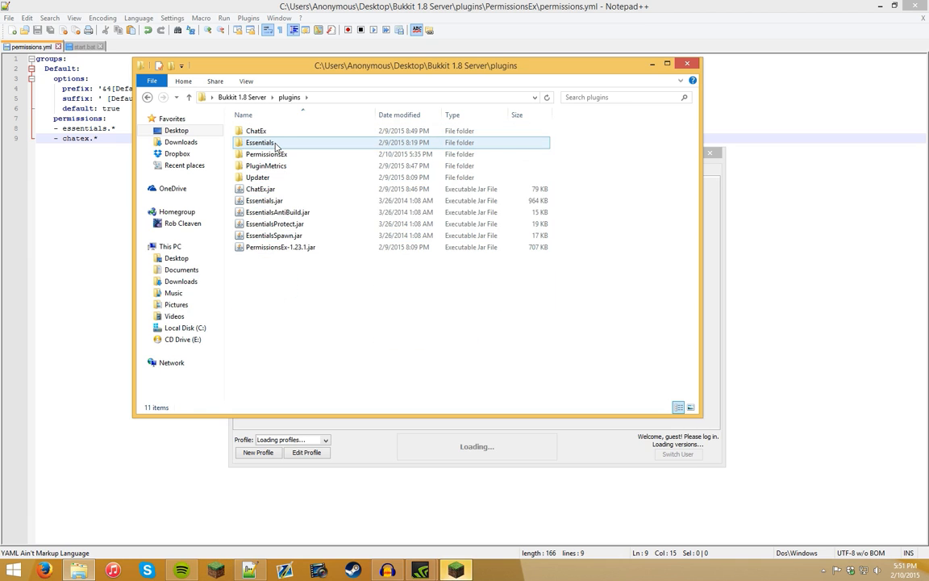
pyautogui.click(260, 189)
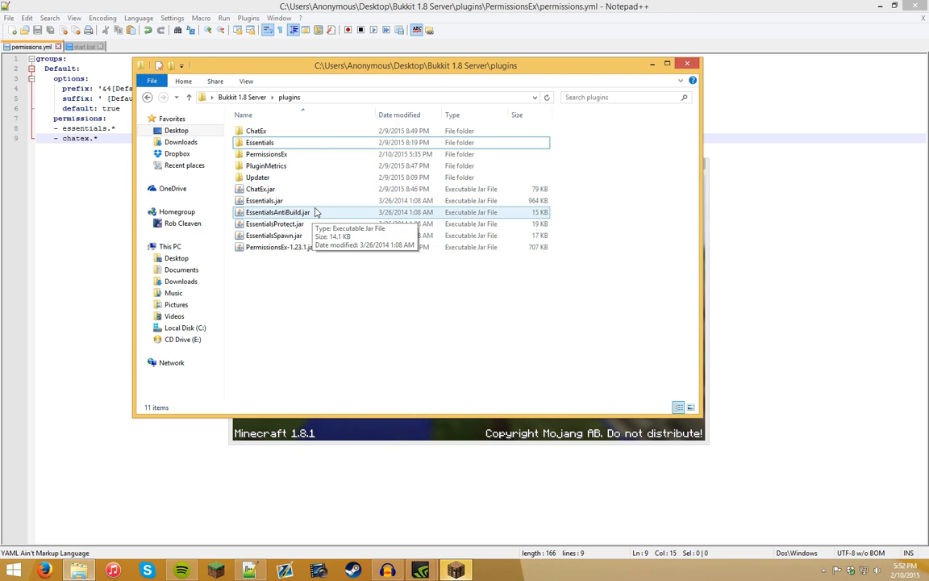
pyautogui.moveTo(287, 221)
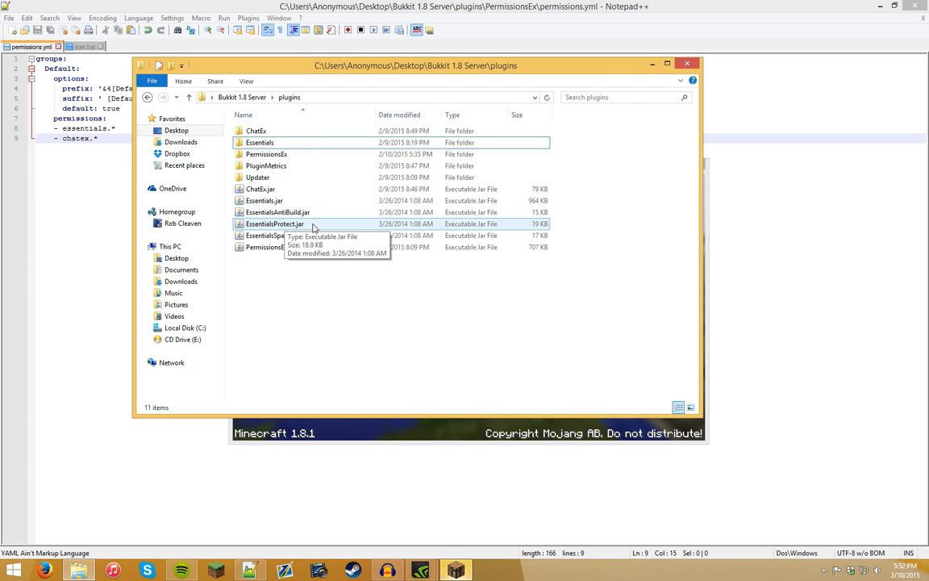
pyautogui.click(260, 188)
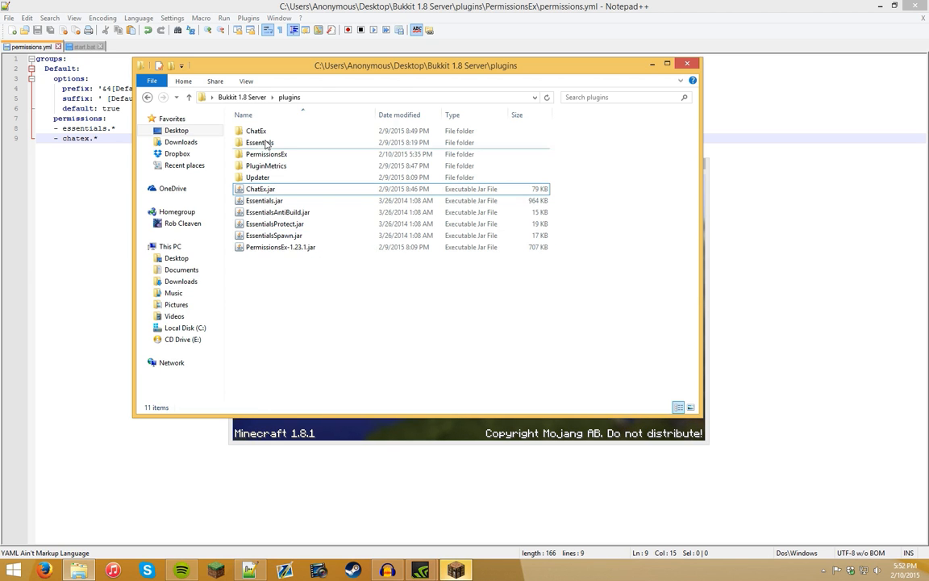
pyautogui.doubleClick(255, 131)
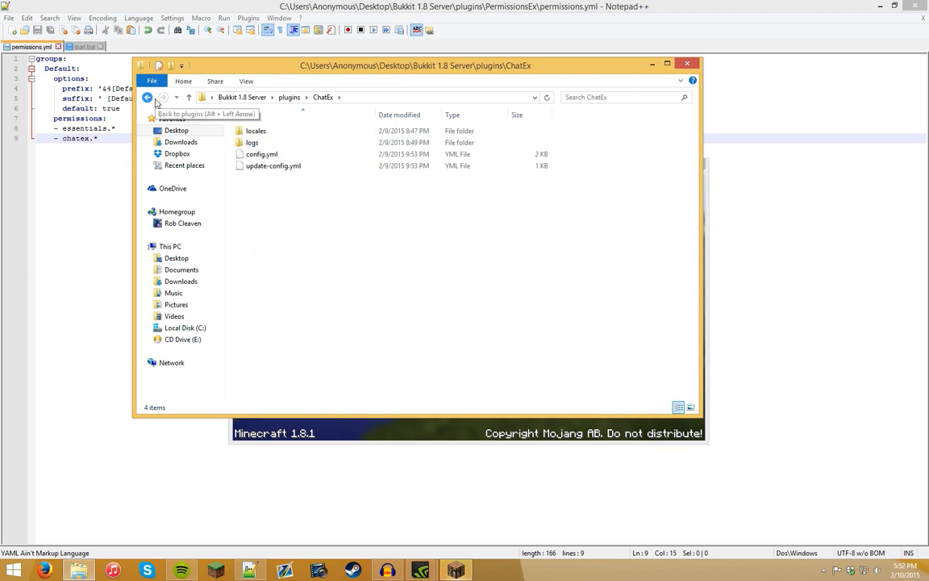
pyautogui.click(147, 97)
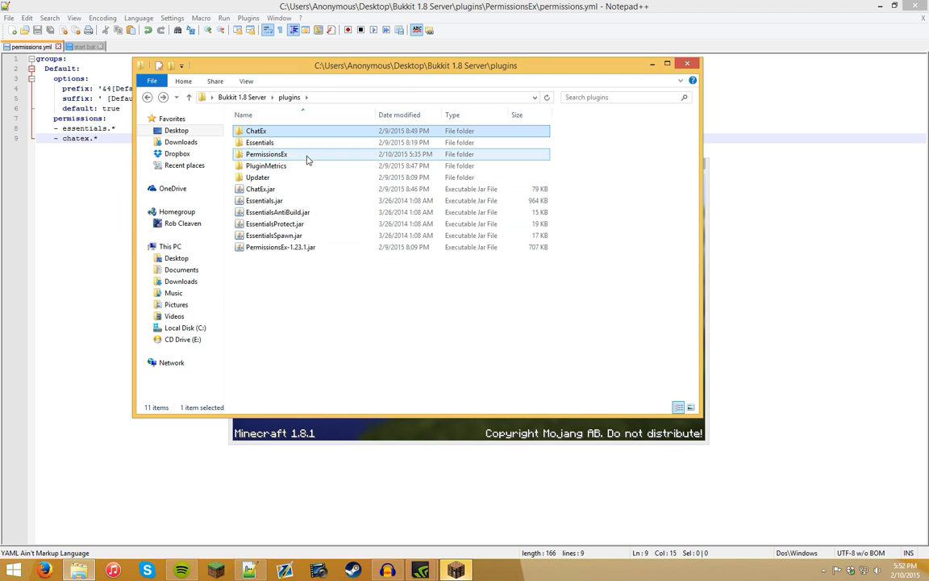
pyautogui.doubleClick(267, 155)
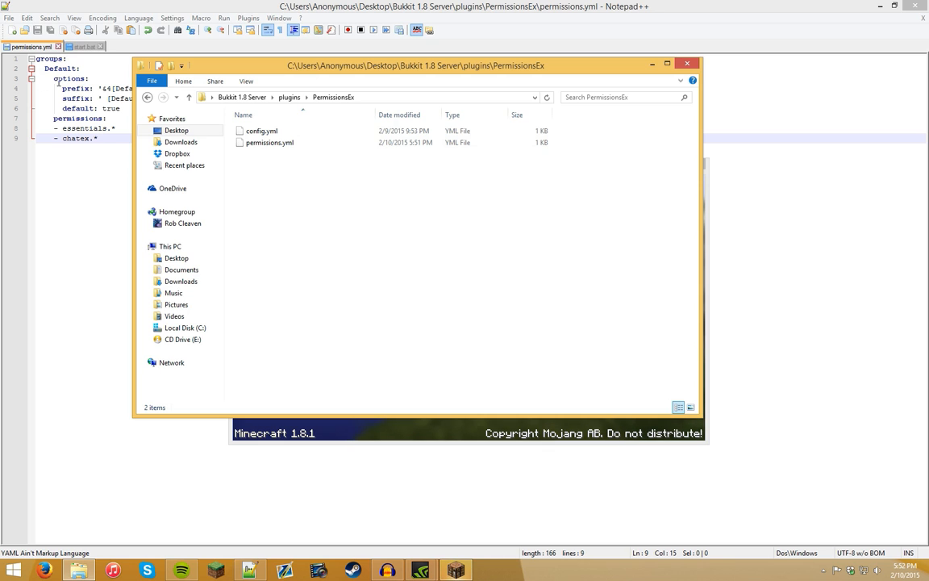
pyautogui.click(163, 96)
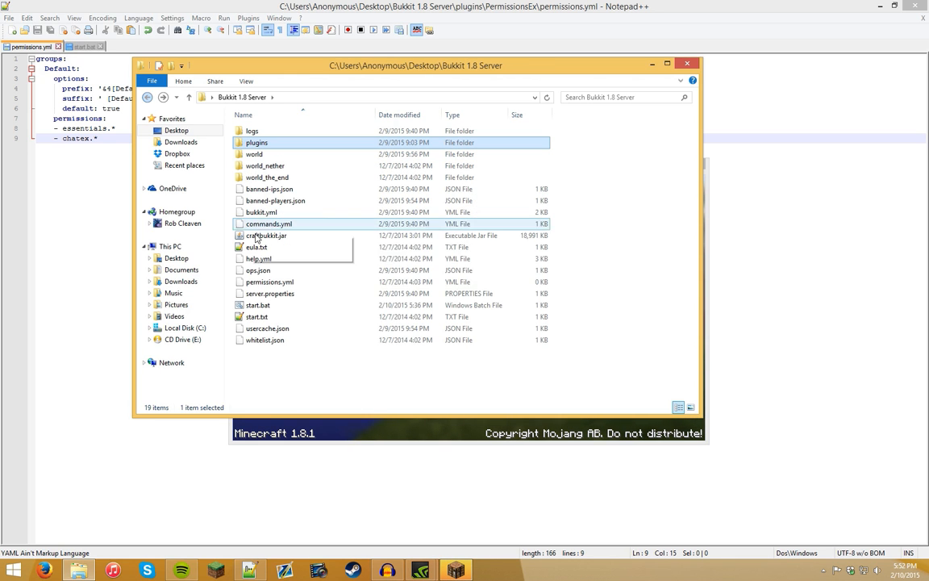
# Step: Launch start.bat from the Bukkit 1.8 Server folder to run the server console
pyautogui.click(258, 305)
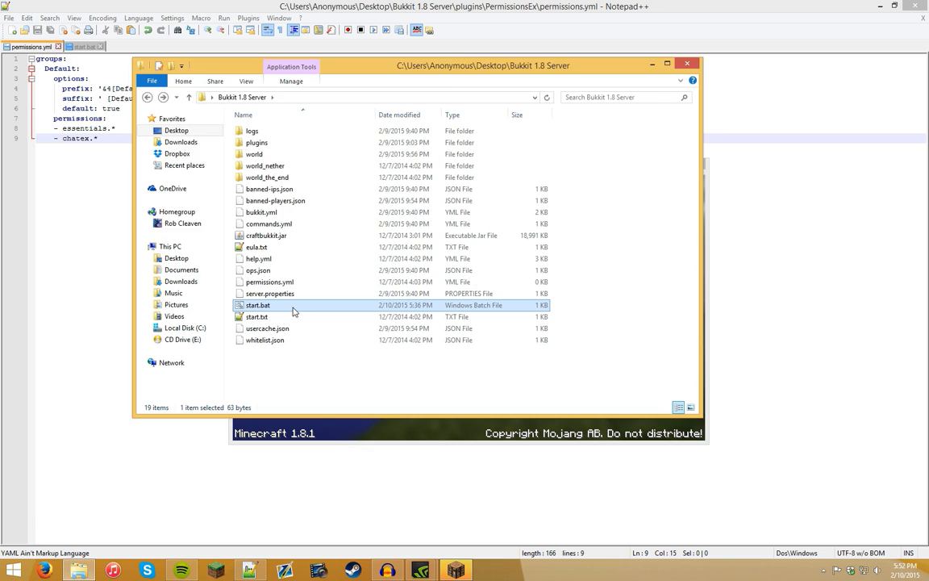
pyautogui.doubleClick(259, 305)
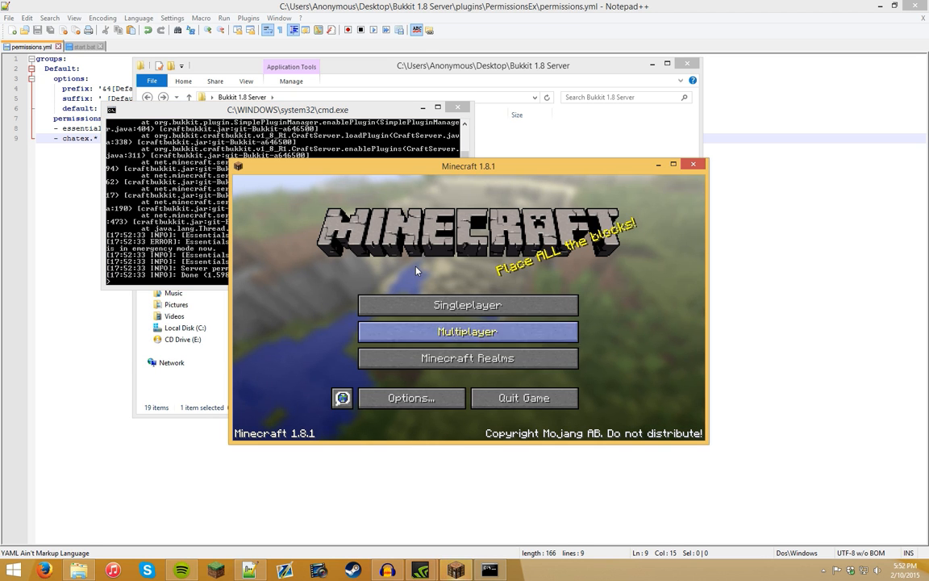
# Step: Join the local server from the Multiplayer list, then leave the game for the editor
pyautogui.click(468, 331)
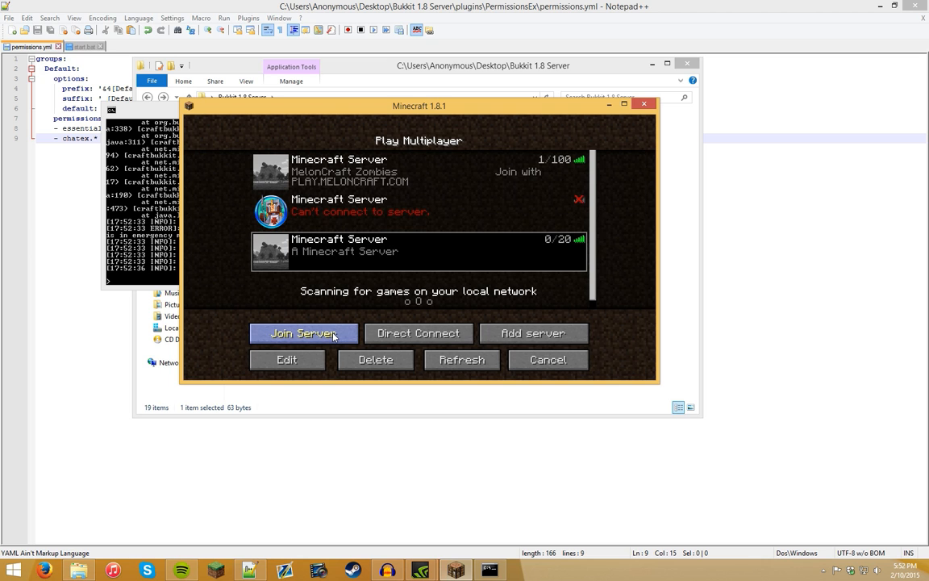
pyautogui.click(304, 332)
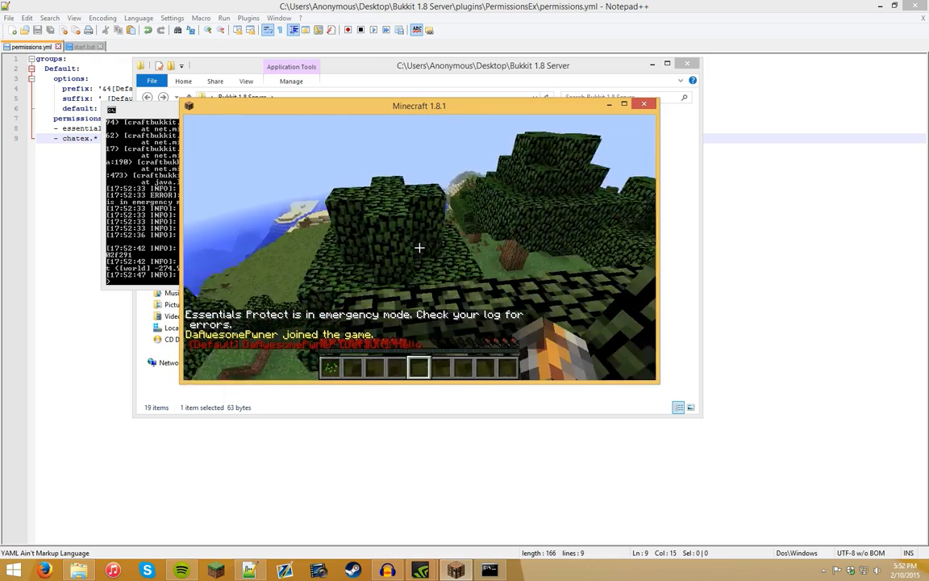
pyautogui.press('Escape')
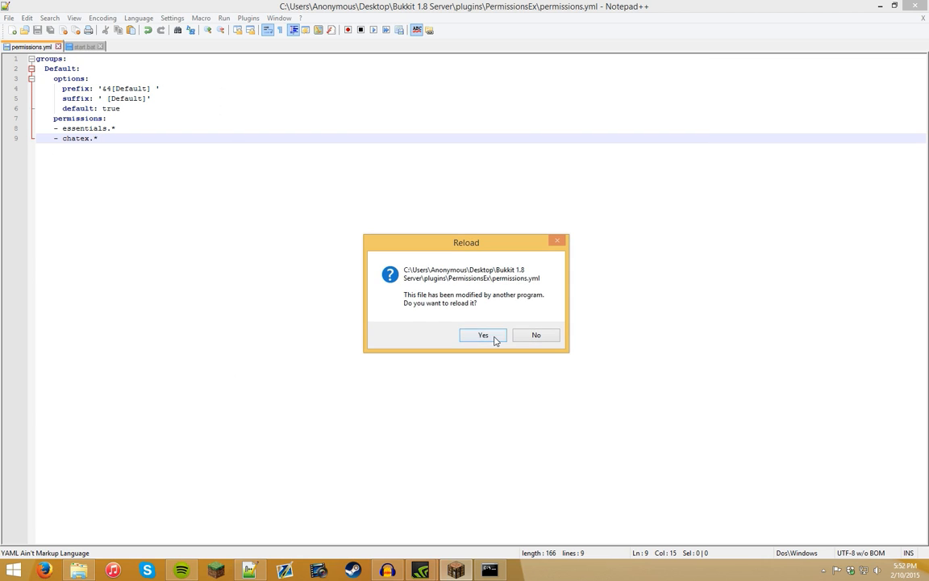
# Step: Reload permissions.yml and add the &7 colour code after [Default] in the prefix, then save
pyautogui.click(484, 334)
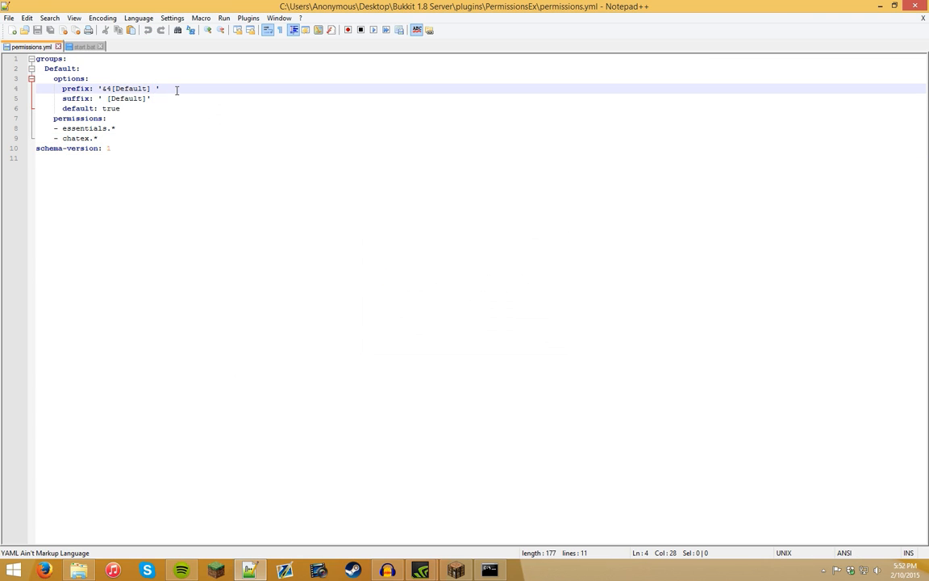
pyautogui.write('4')
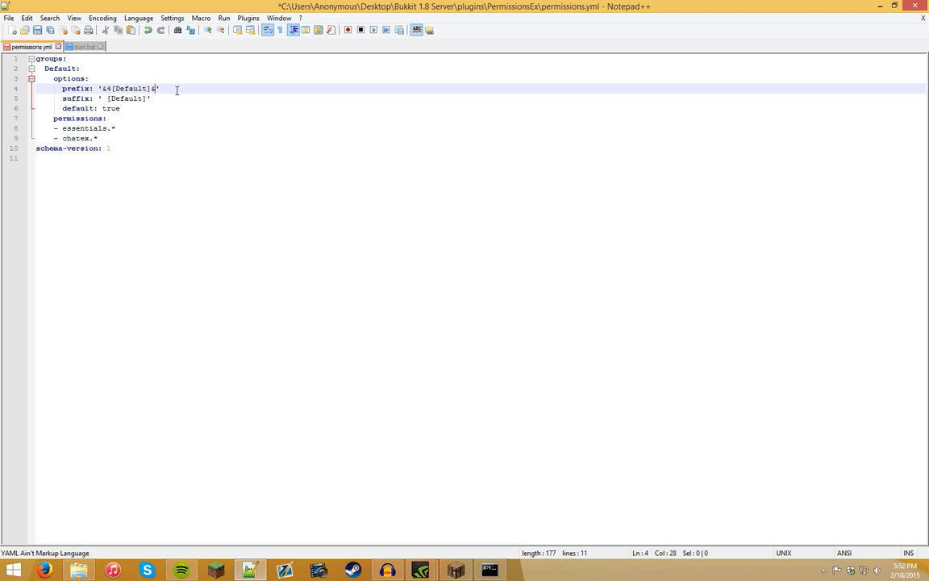
pyautogui.write('&7')
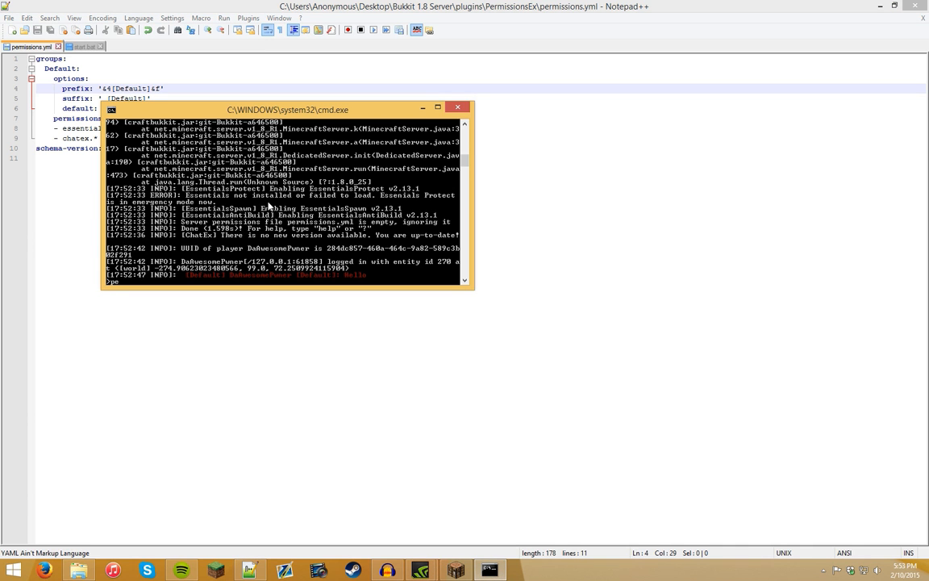
# Step: Run pex reload in the console and return to the game to test the [Default] chat prefix
pyautogui.write('pex reloadd')
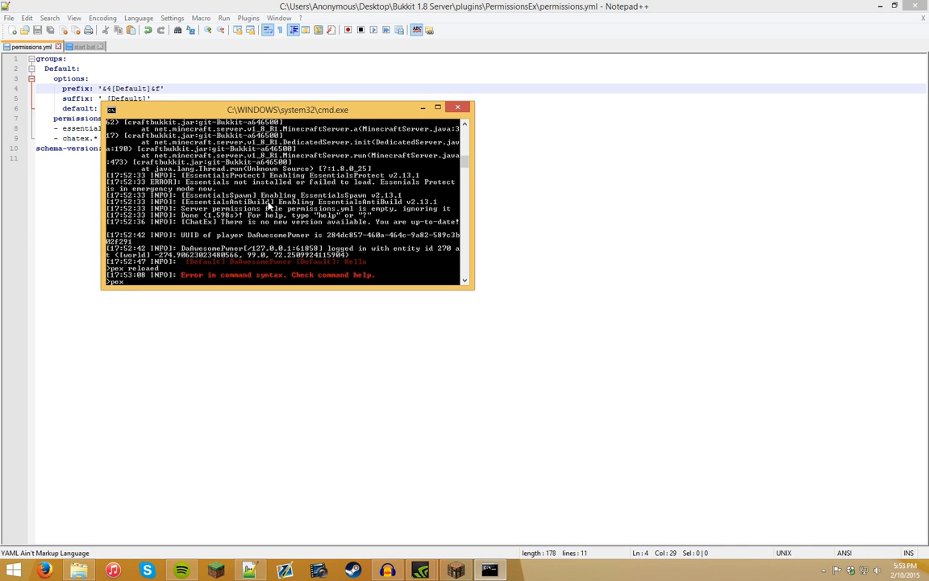
pyautogui.click(455, 571)
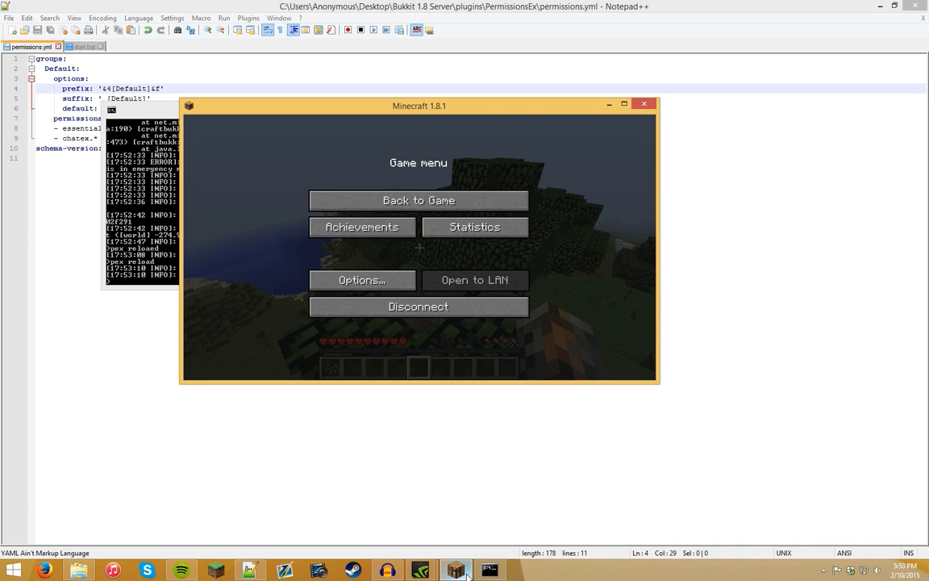
pyautogui.click(419, 200)
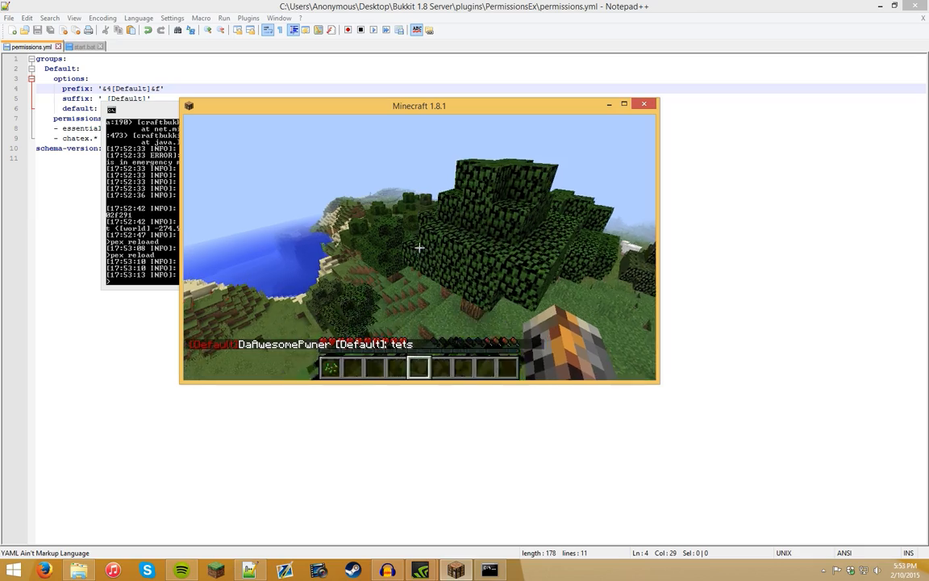